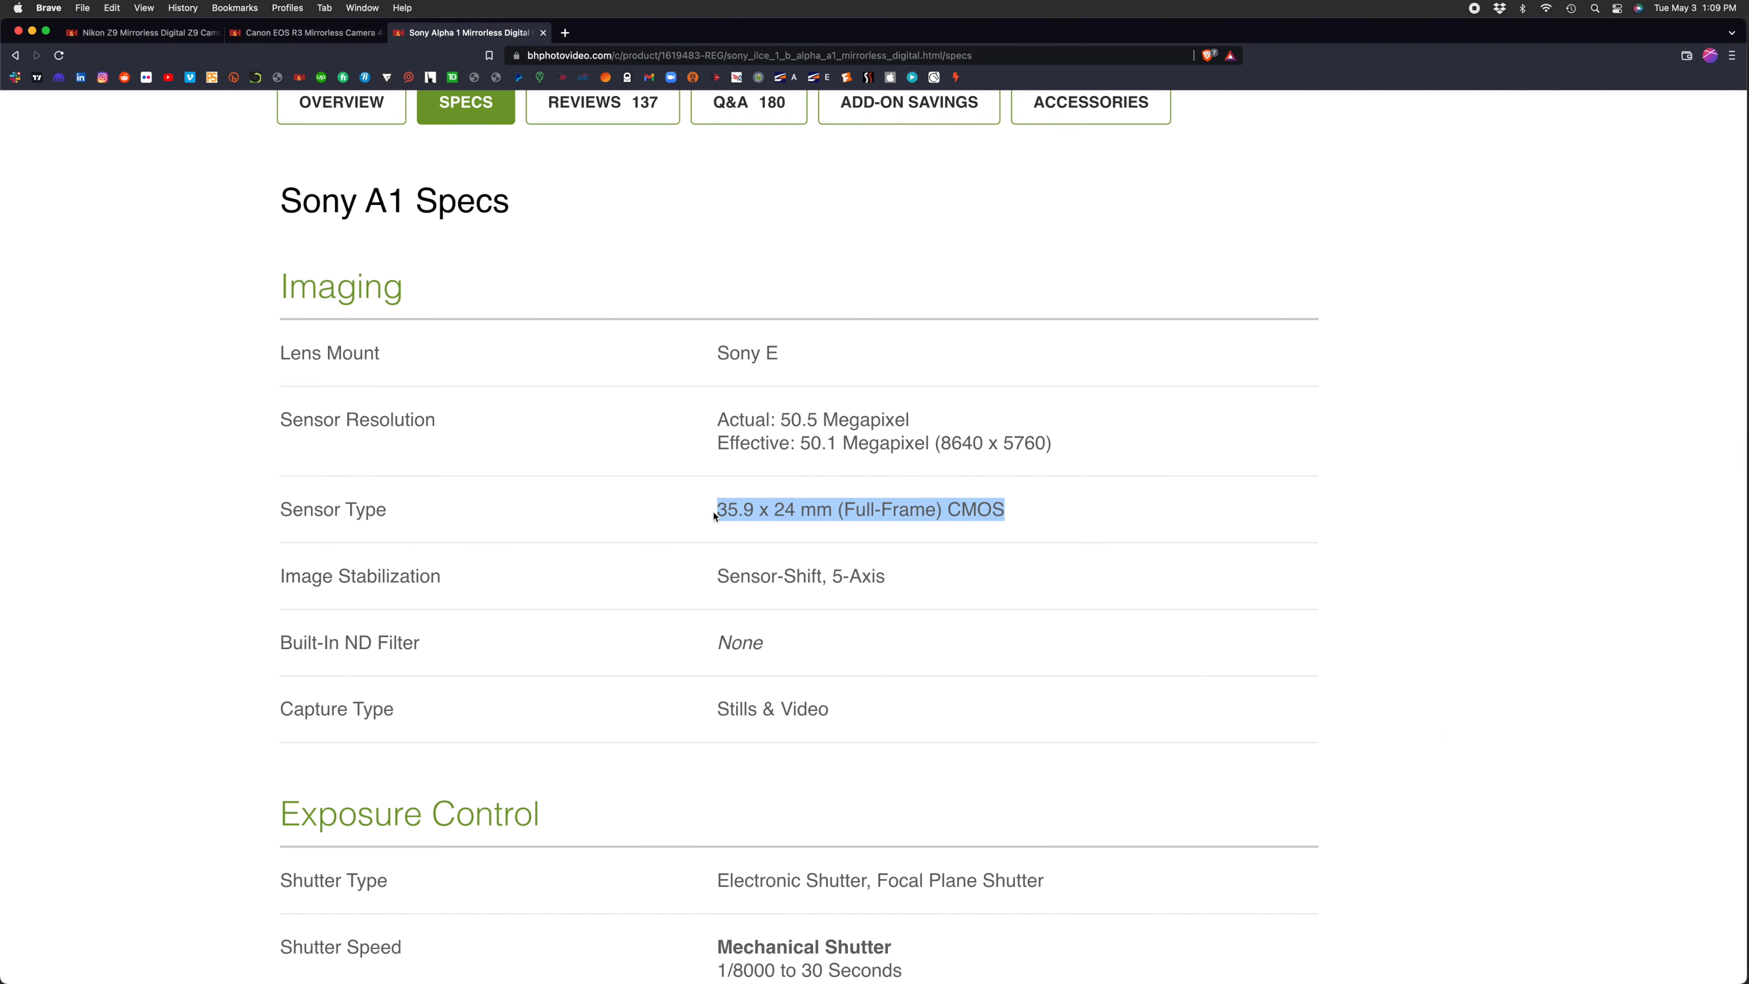
# - Toggle Layer 4, Shape 8 and Layer 5 visibility to isolate the single centred page grid with diagonals
pyautogui.click(304, 33)
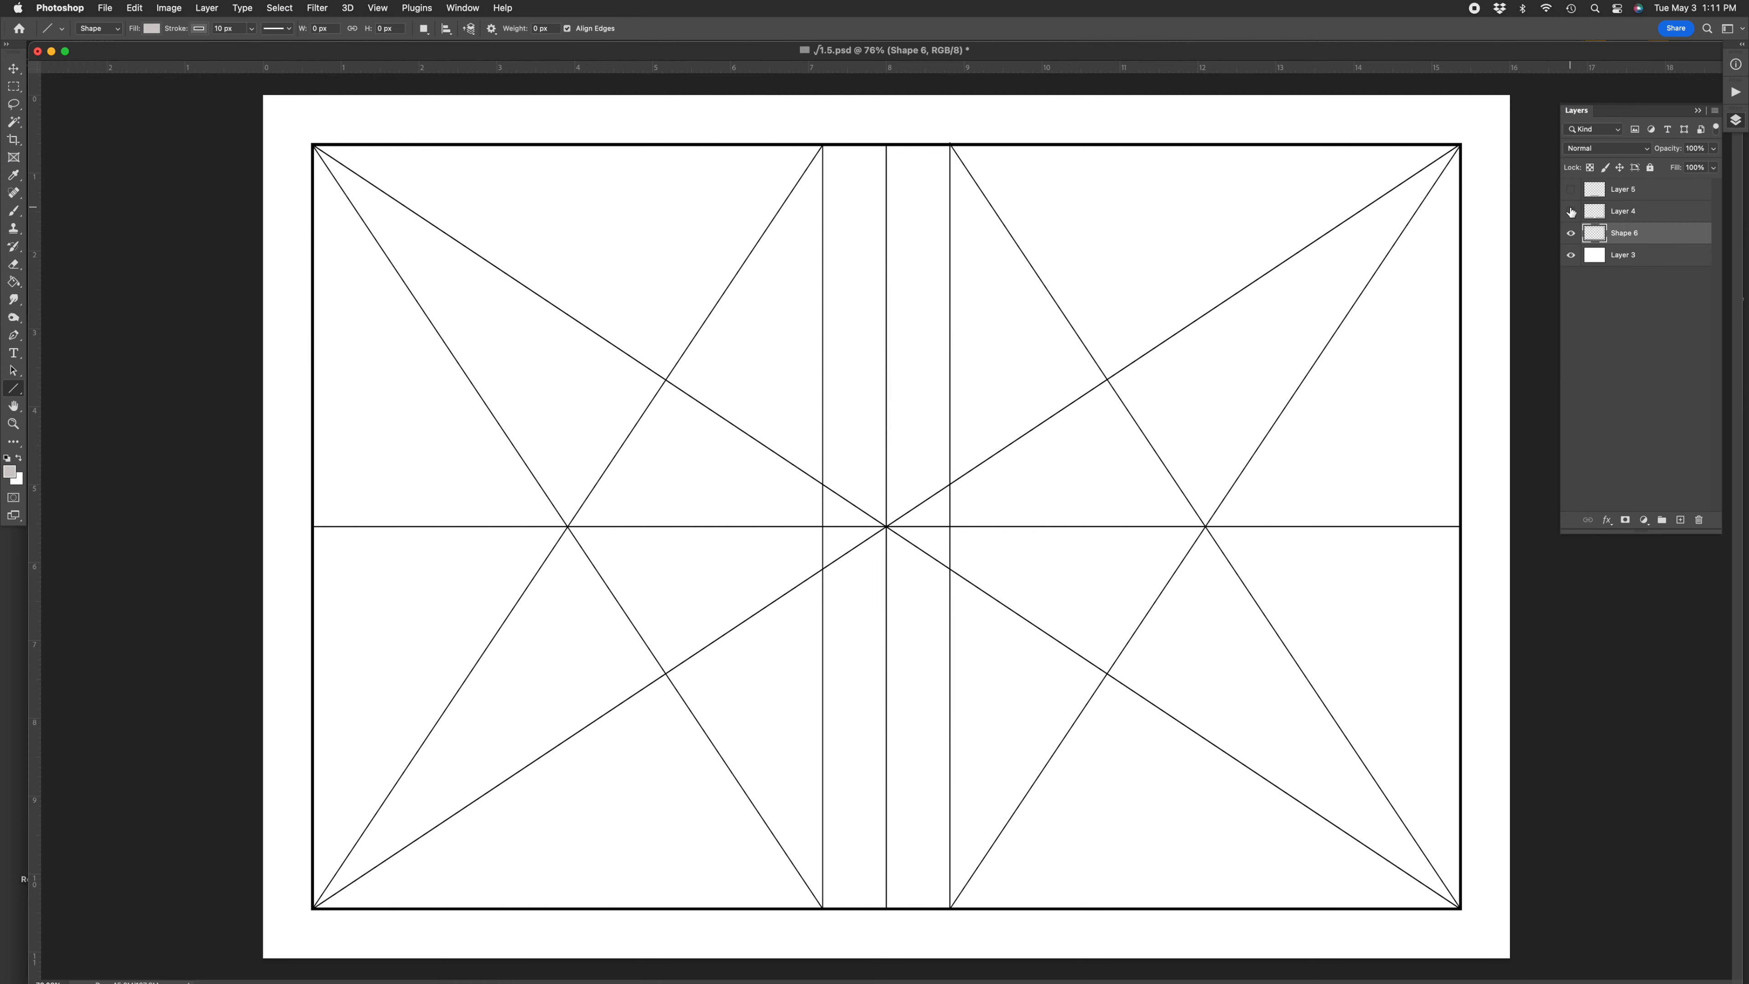
pyautogui.click(1571, 233)
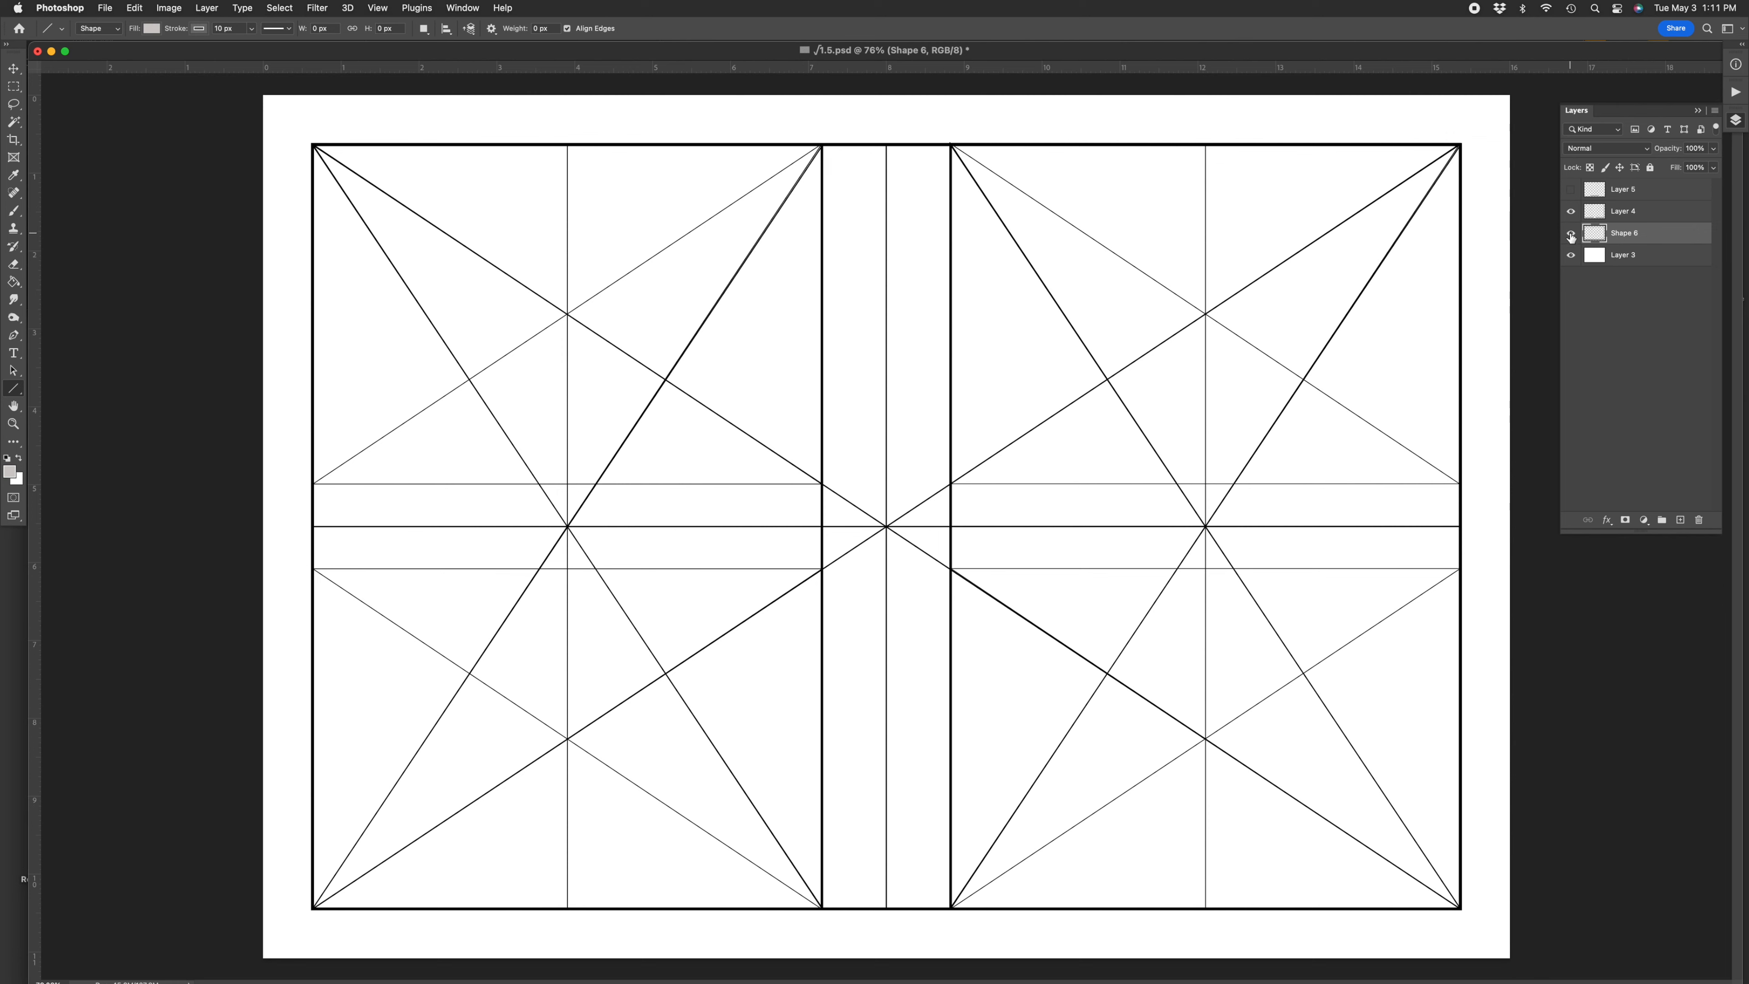
pyautogui.click(1571, 237)
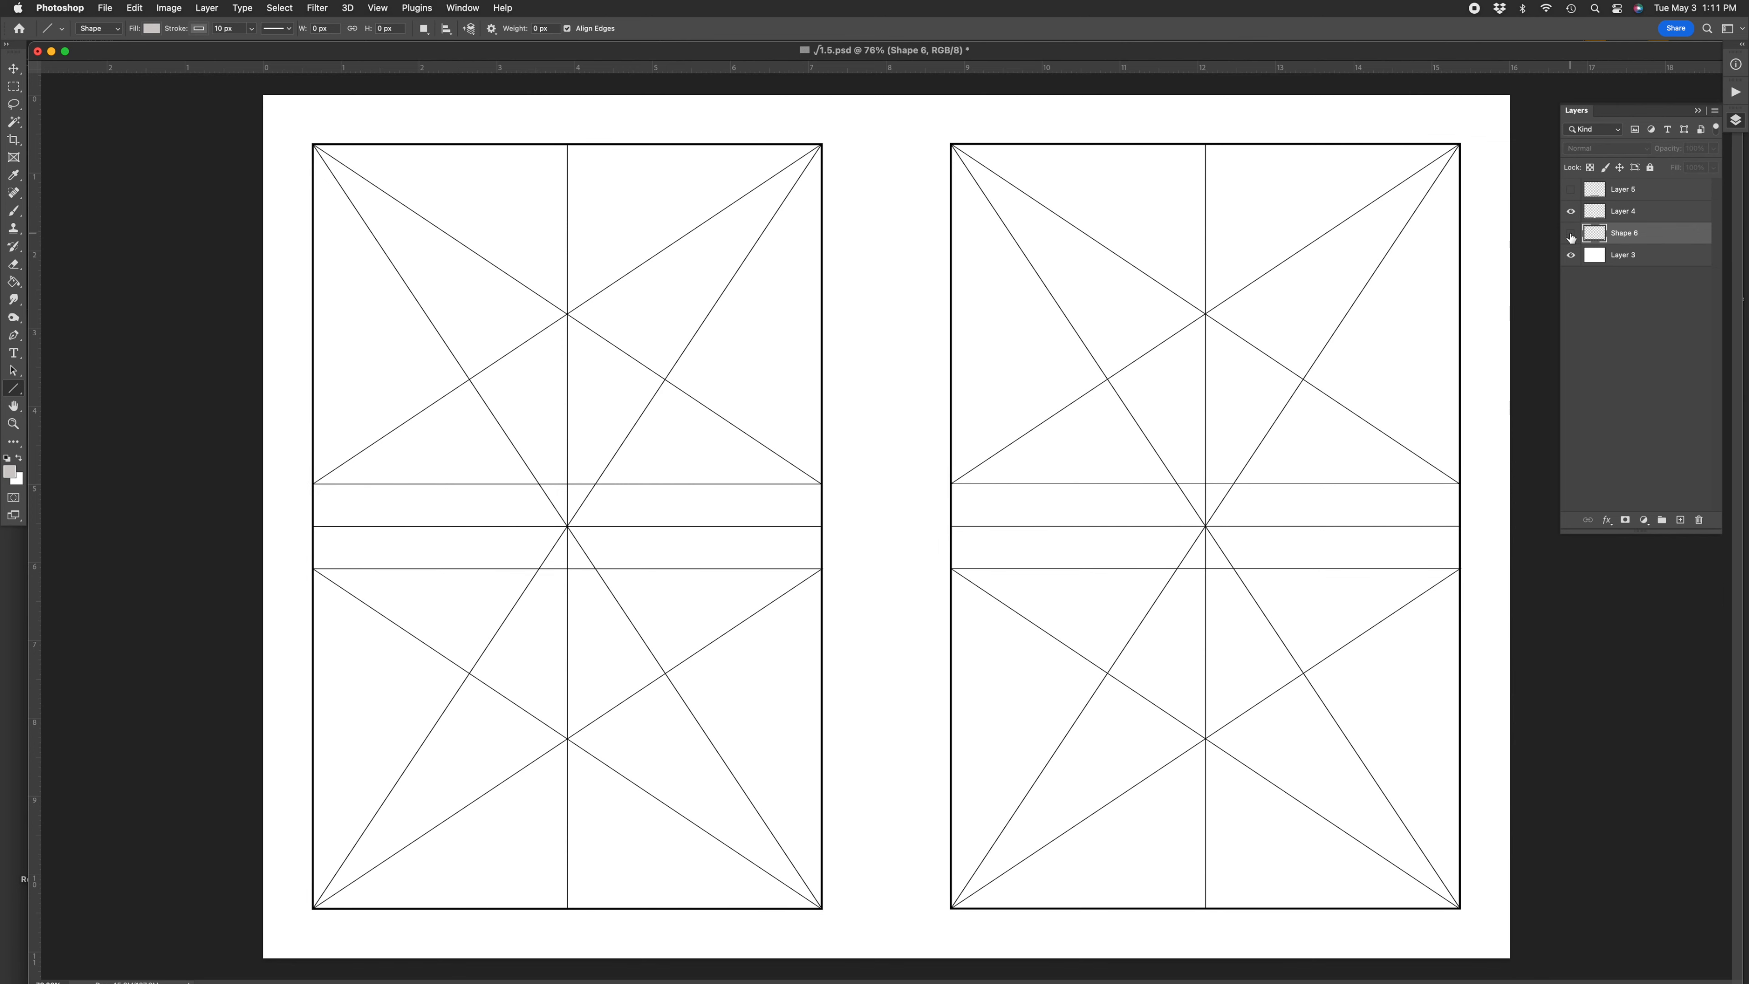
pyautogui.click(1570, 232)
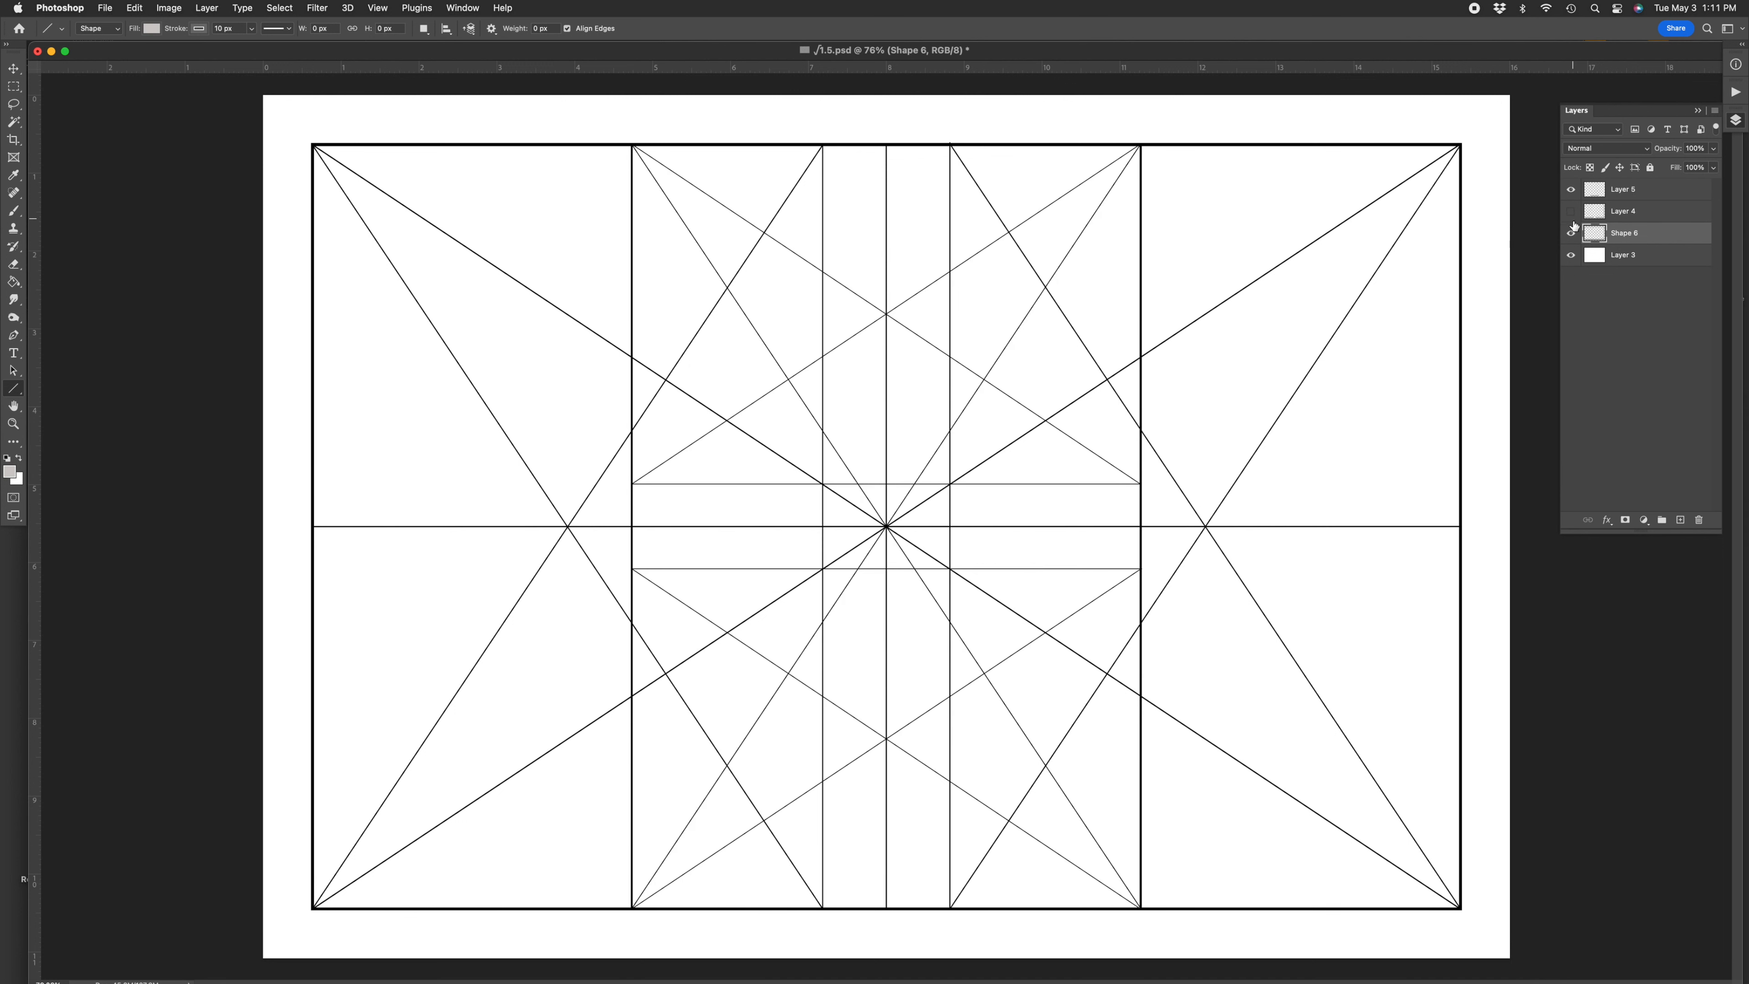
pyautogui.click(1571, 233)
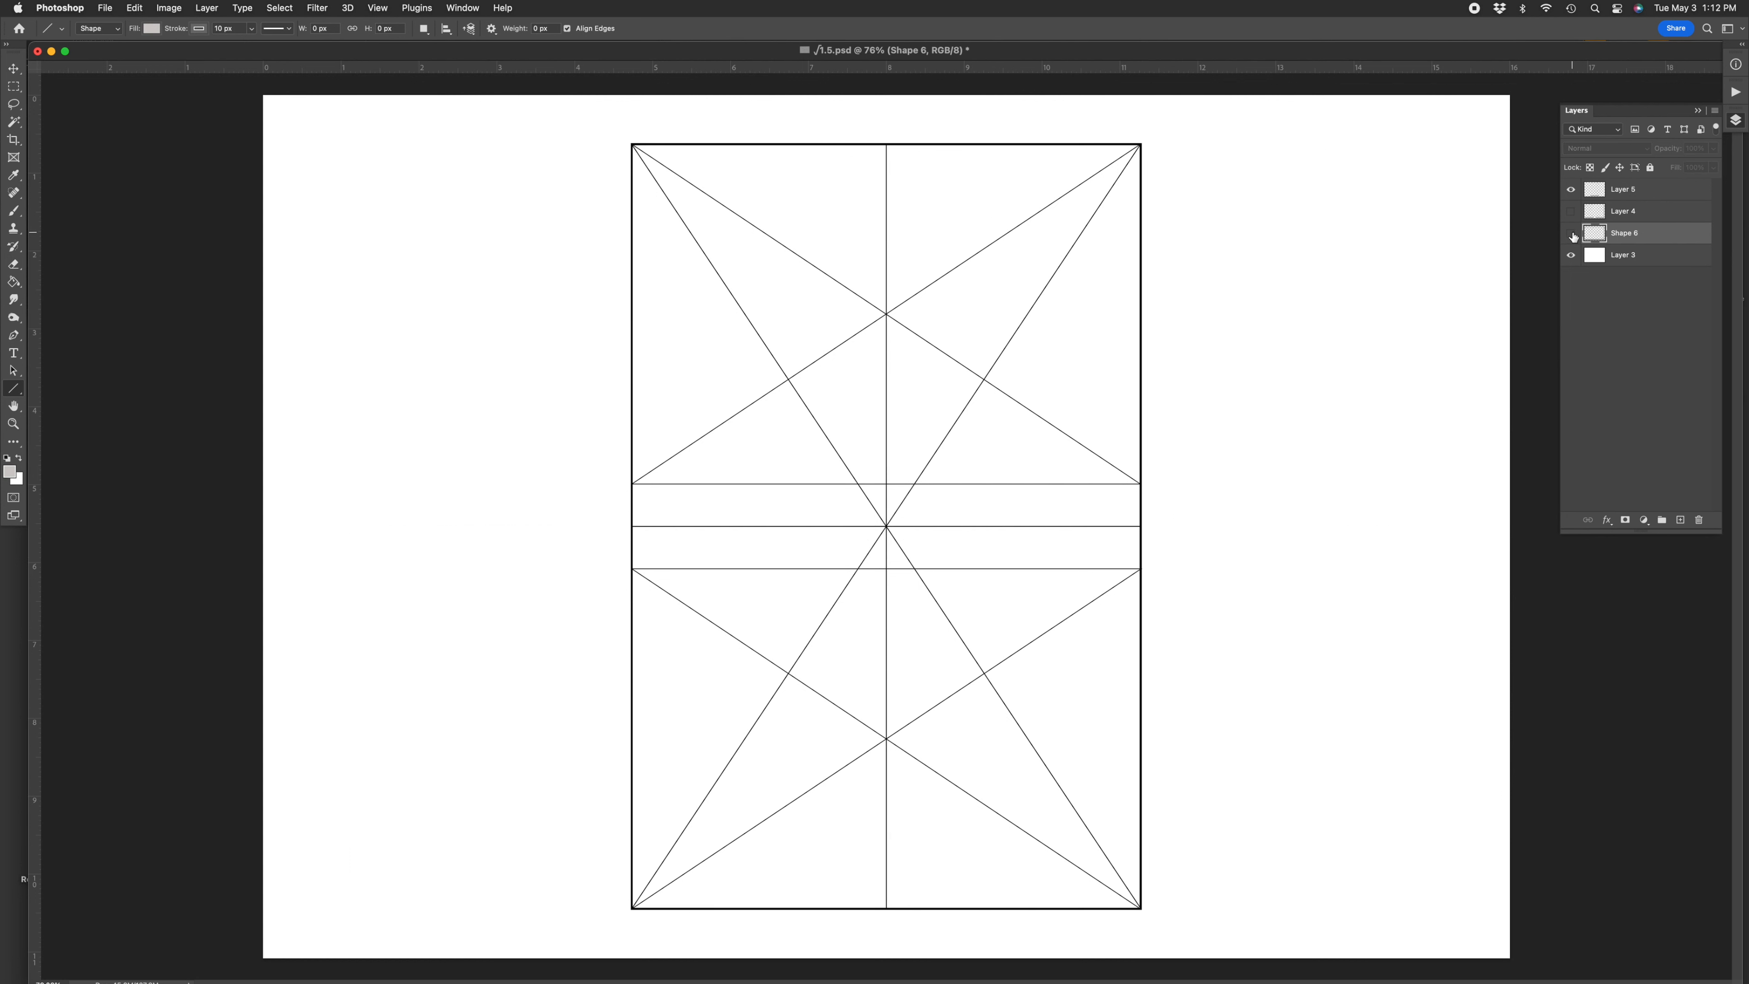